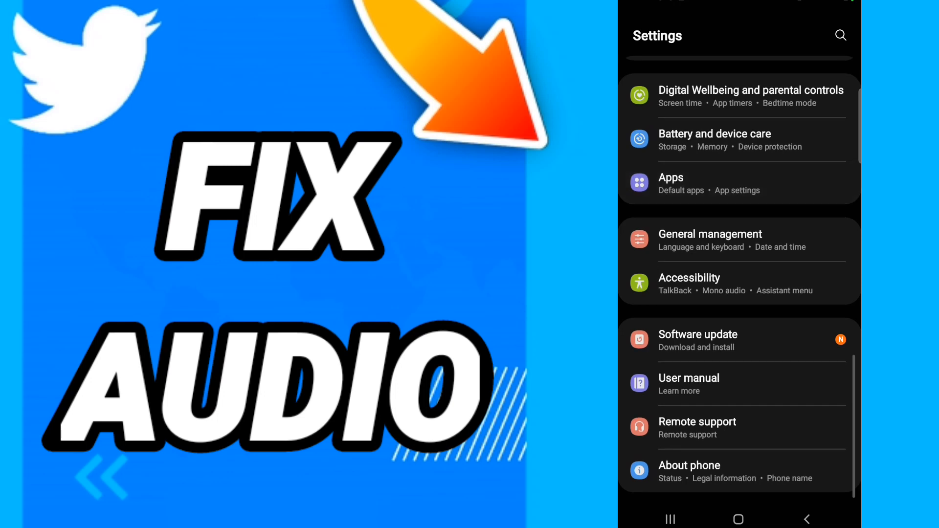
Go to Apps, scroll the installed app list, and open Twitter's App info page.
click(671, 178)
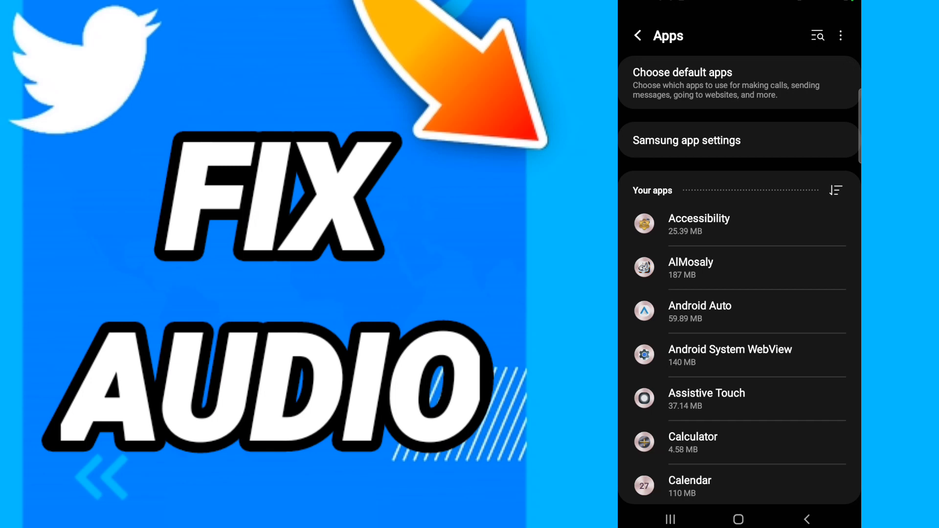
scroll(down, 3)
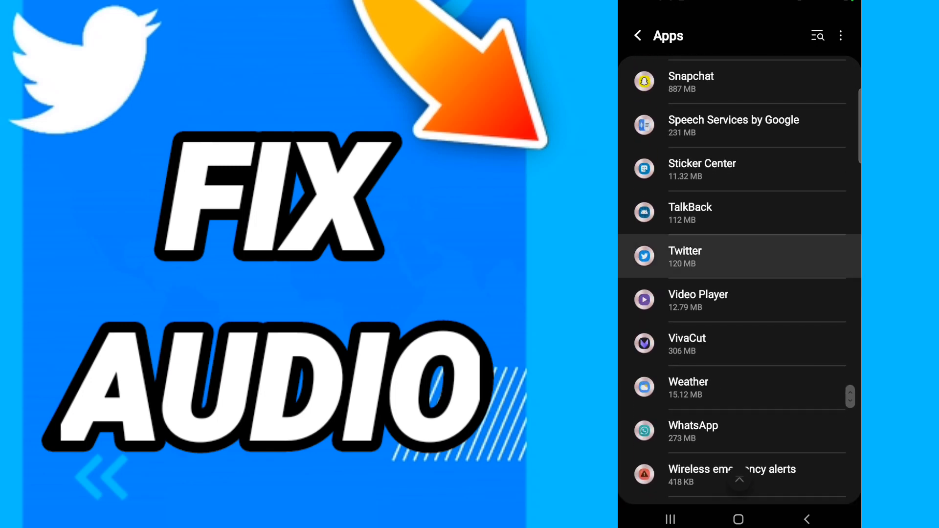
click(704, 256)
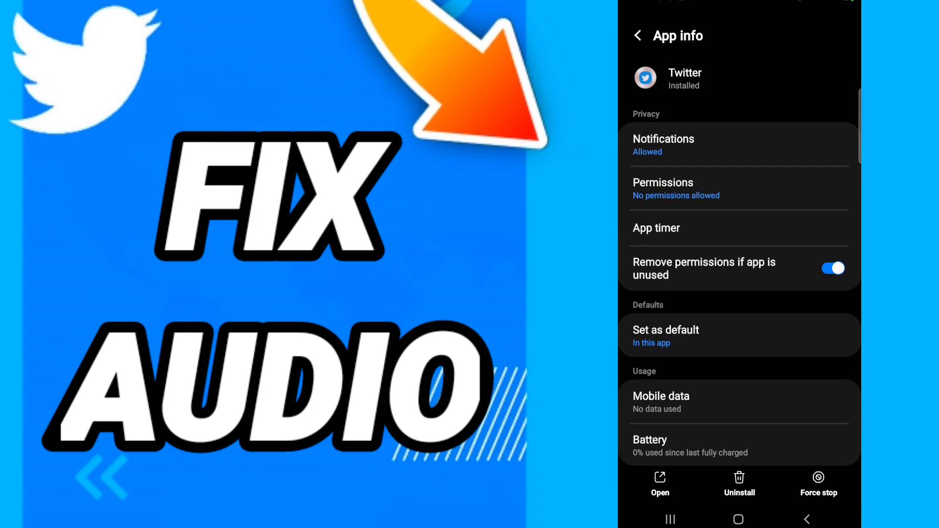
Open Twitter's storage page with app, data and cache sizes, then pull down quick settings.
scroll(down, 3)
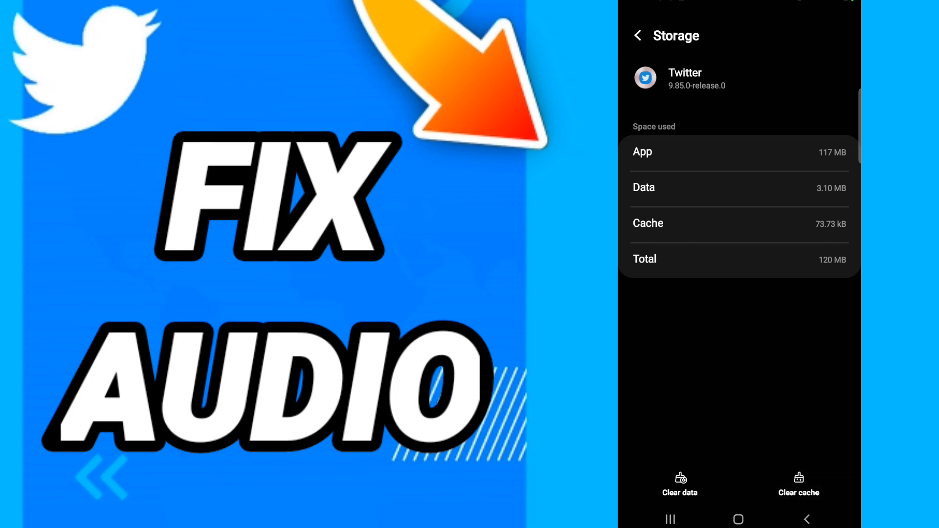
click(680, 485)
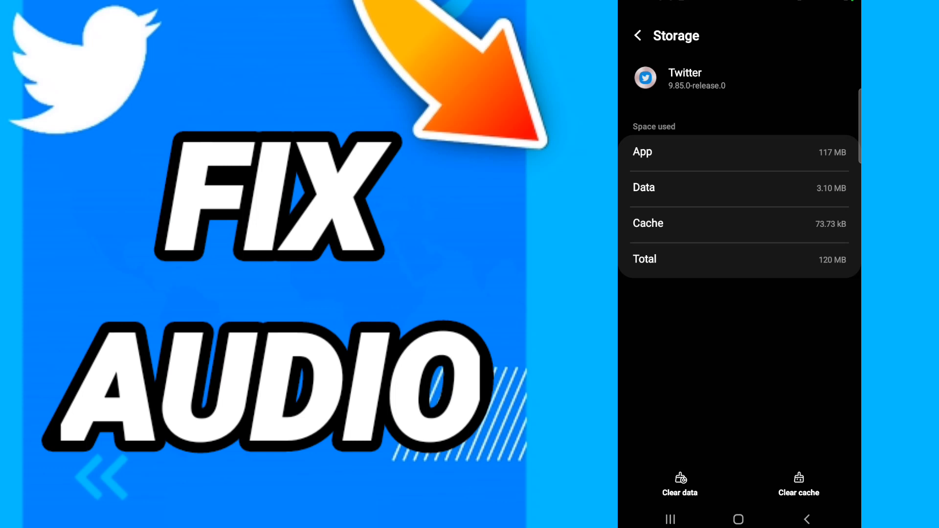
scroll(down, 3)
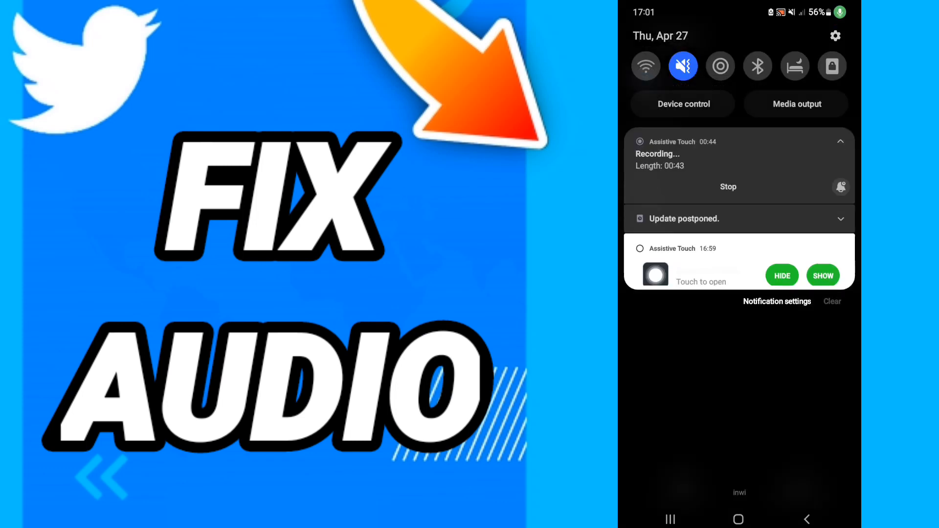